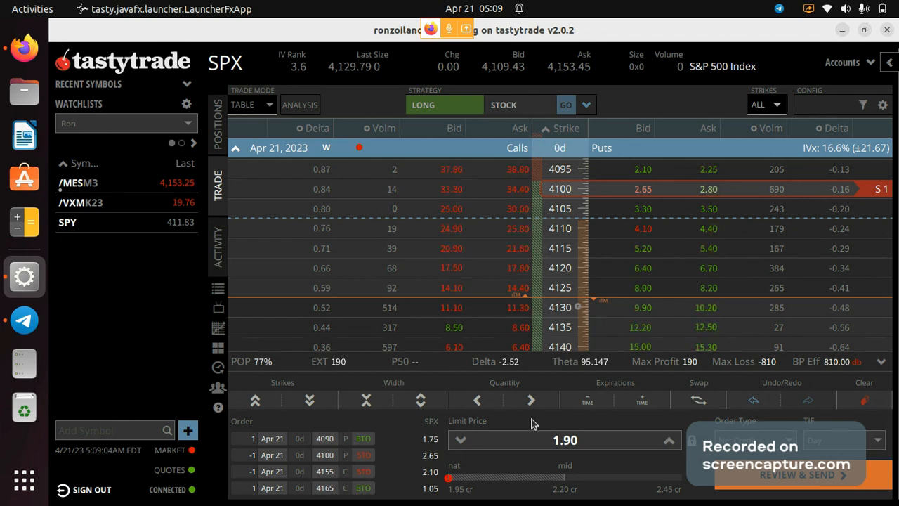
{"action": "mouse_move", "coordinate": [24, 362]}
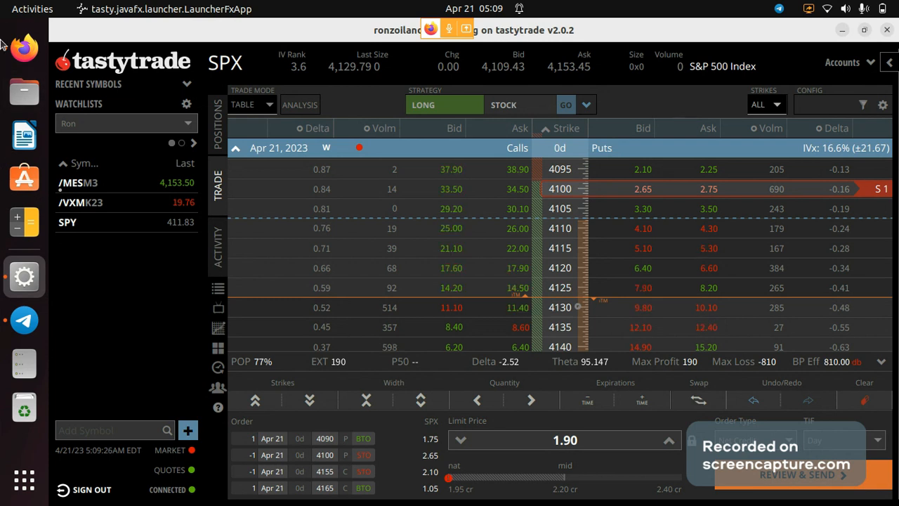
Bring the Firefox screencapture.com recording tab to the front, leaving the iron condor order staged
{"action": "left_click", "coordinate": [24, 48]}
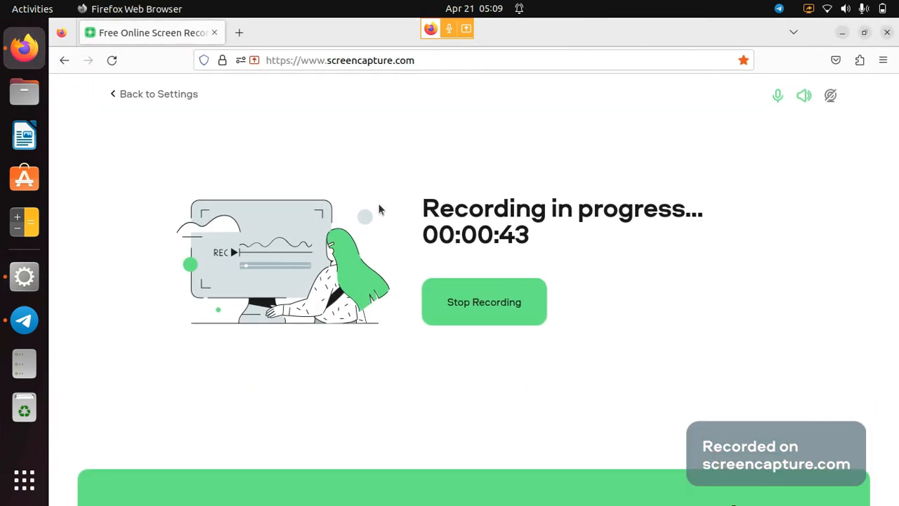